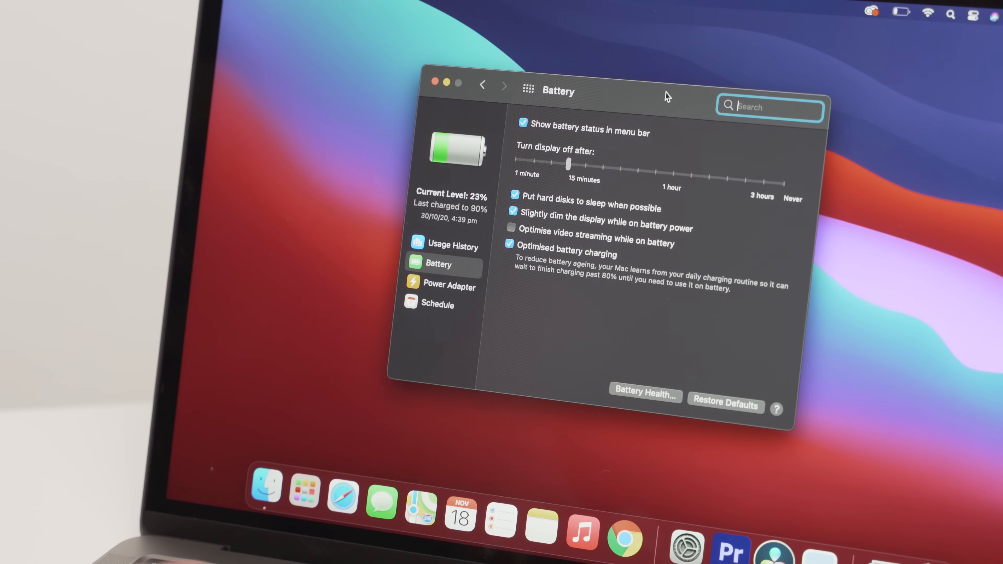
pyautogui.moveTo(464, 228)
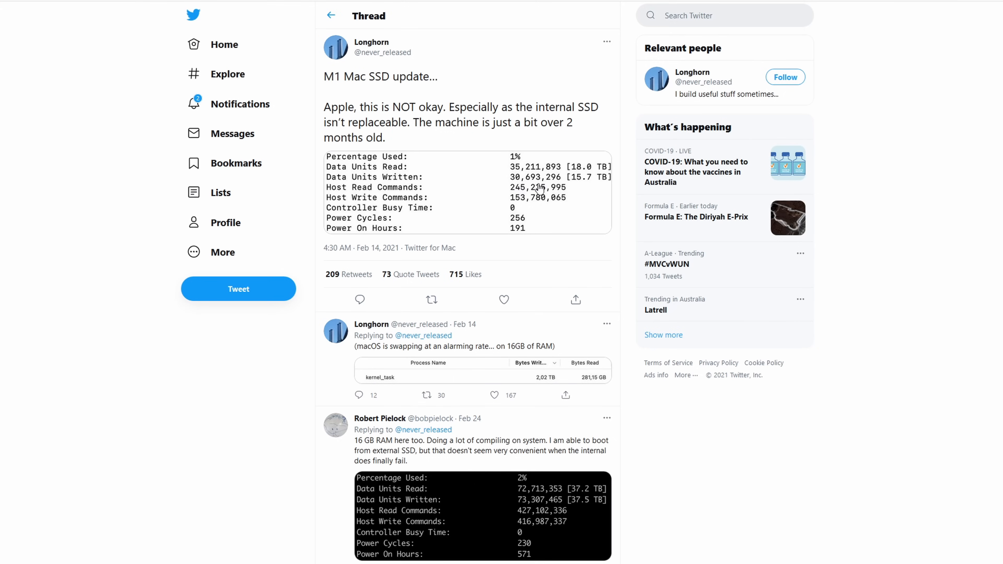
pyautogui.scroll(-3)
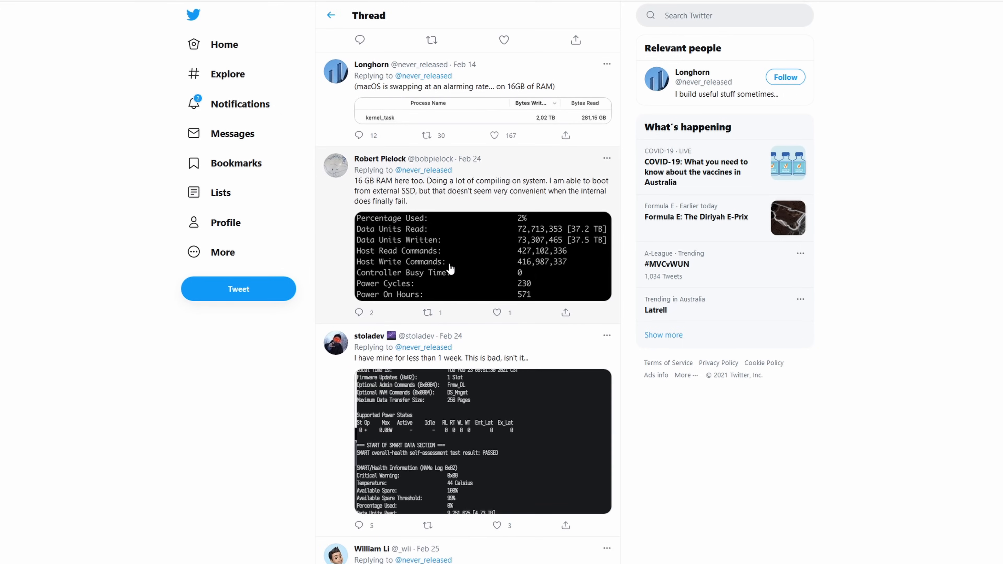
pyautogui.scroll(-3)
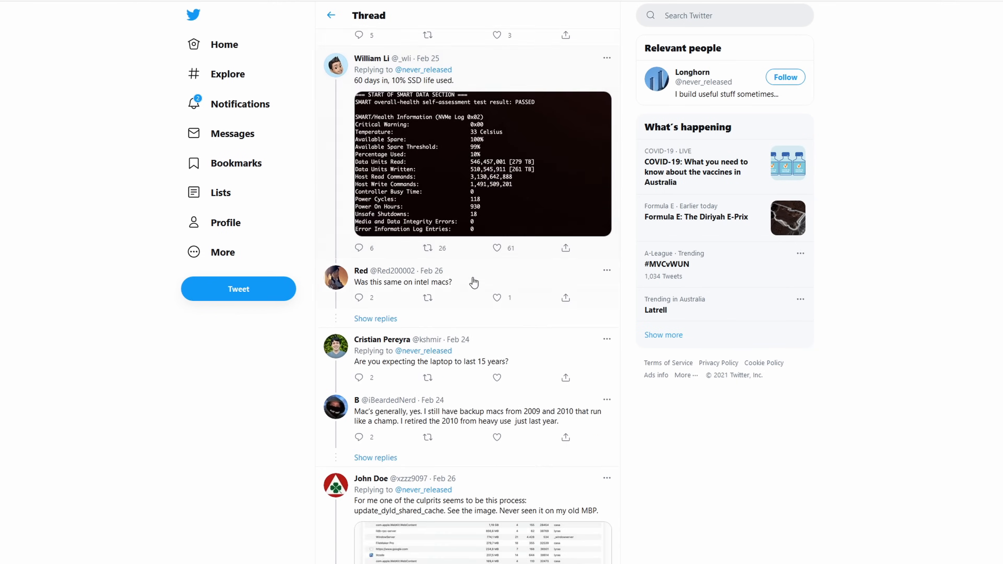
pyautogui.scroll(-3)
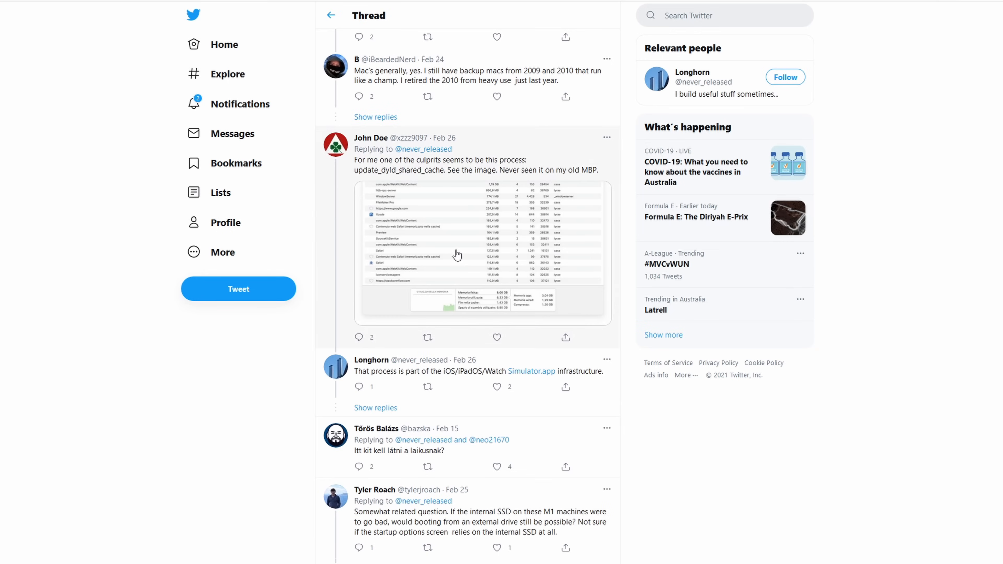